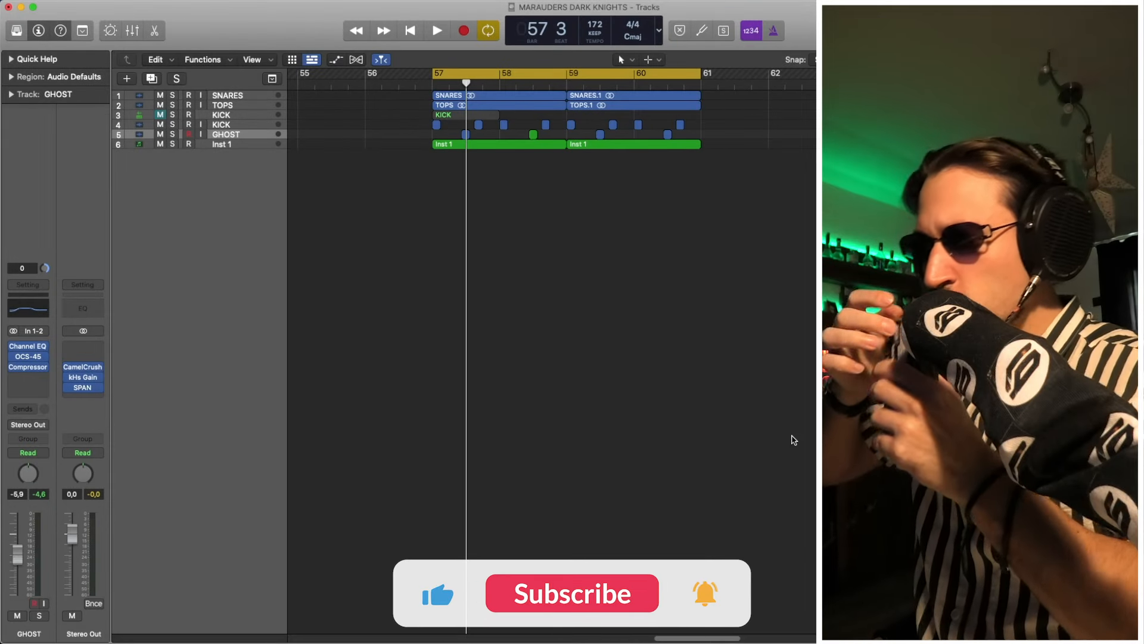
Mute the GHOST track in the Marauders Dark Knights drum loop.
left_click(571, 593)
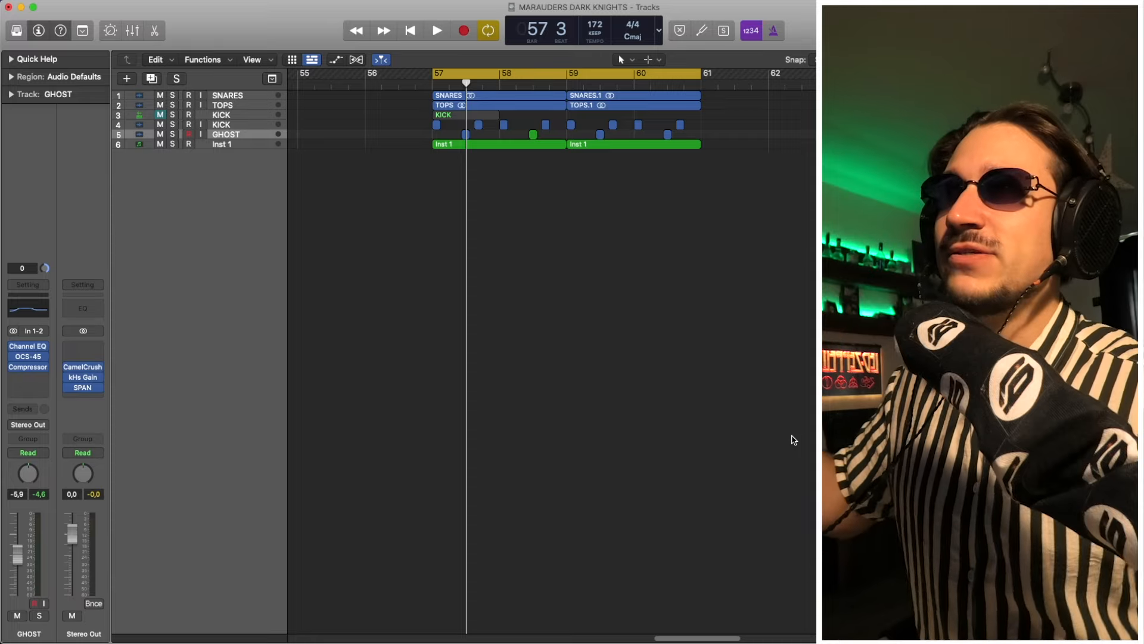
mouse_move(367, 255)
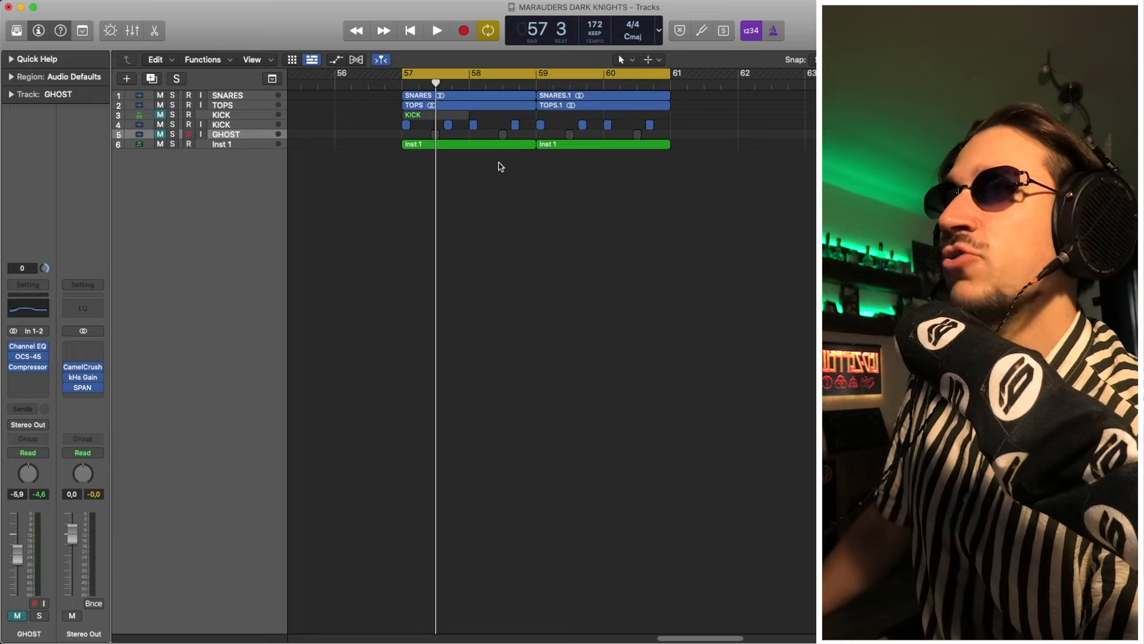
Unmute GHOST and enlarge the KICK and GHOST tracks to show individual hits.
left_click(436, 31)
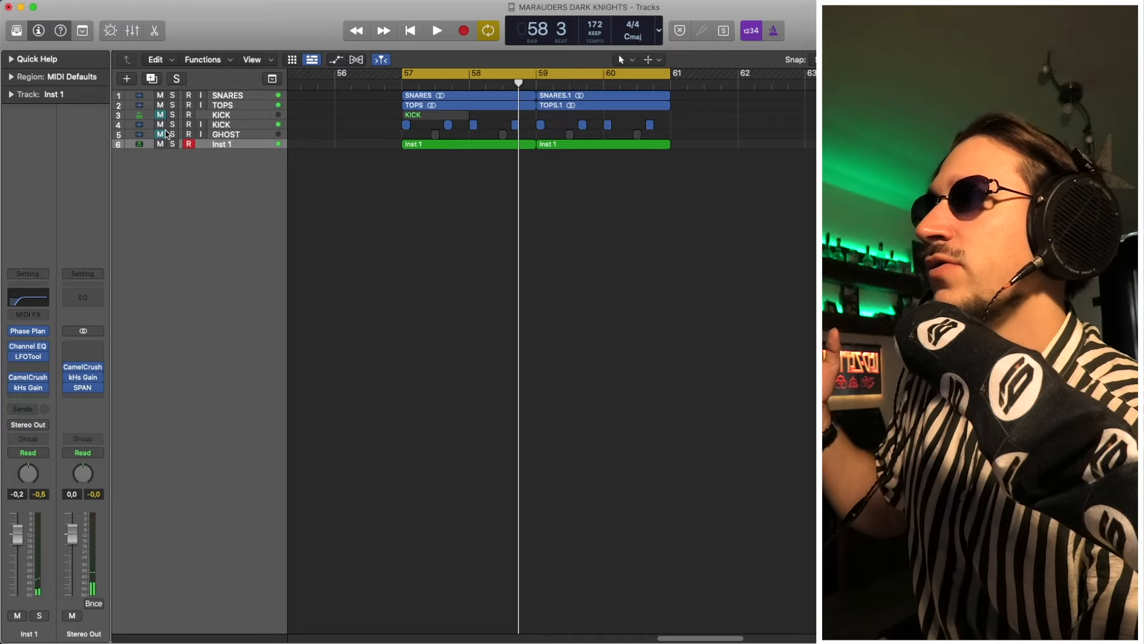
left_click(225, 134)
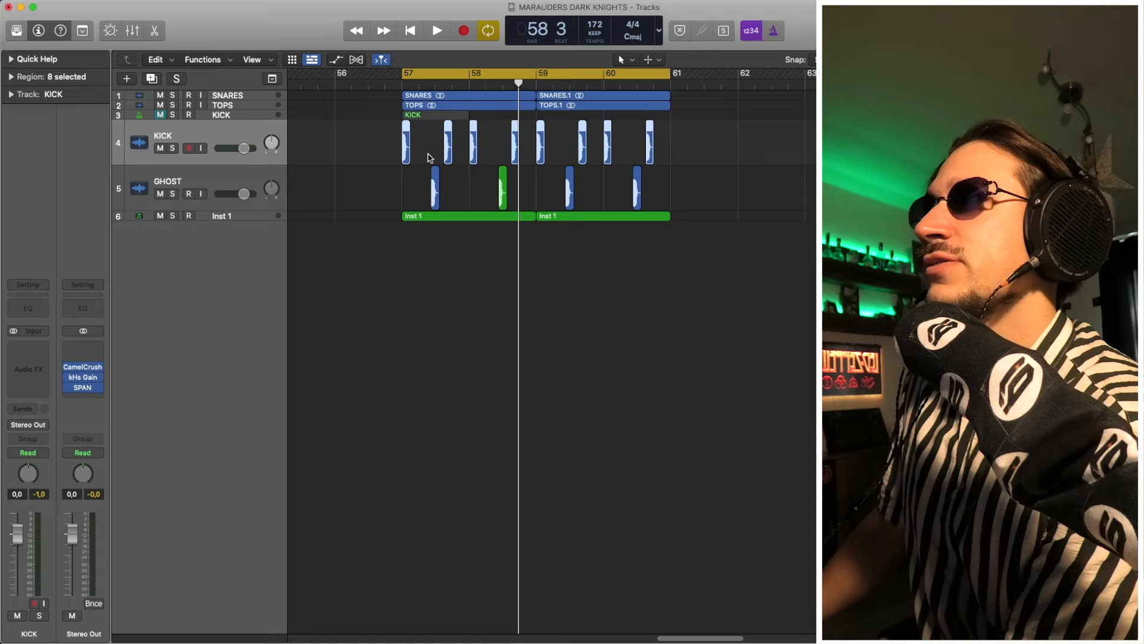
Audition both kicks, then solo GHOST and open its Channel EQ with the ~100 Hz low cut.
left_click(385, 153)
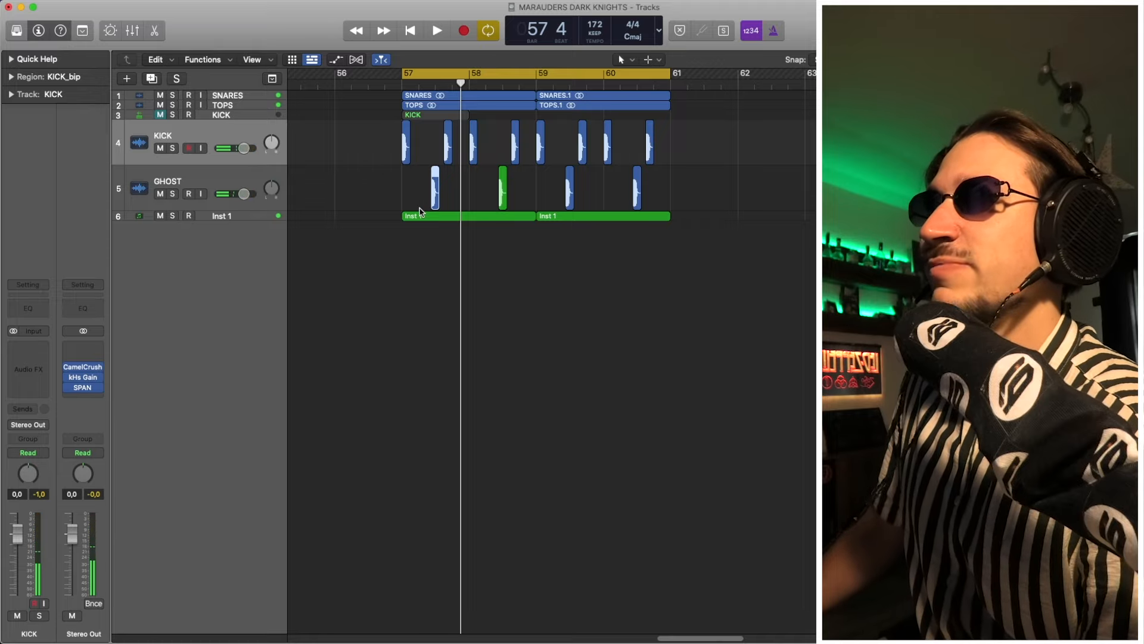
left_click(436, 31)
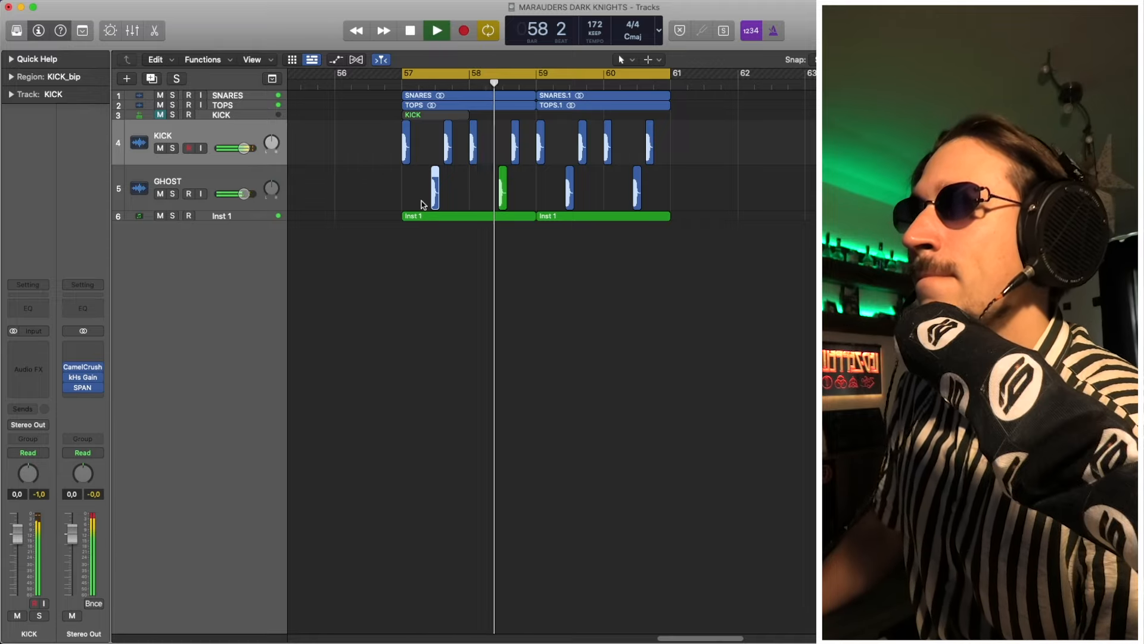
left_click(410, 30)
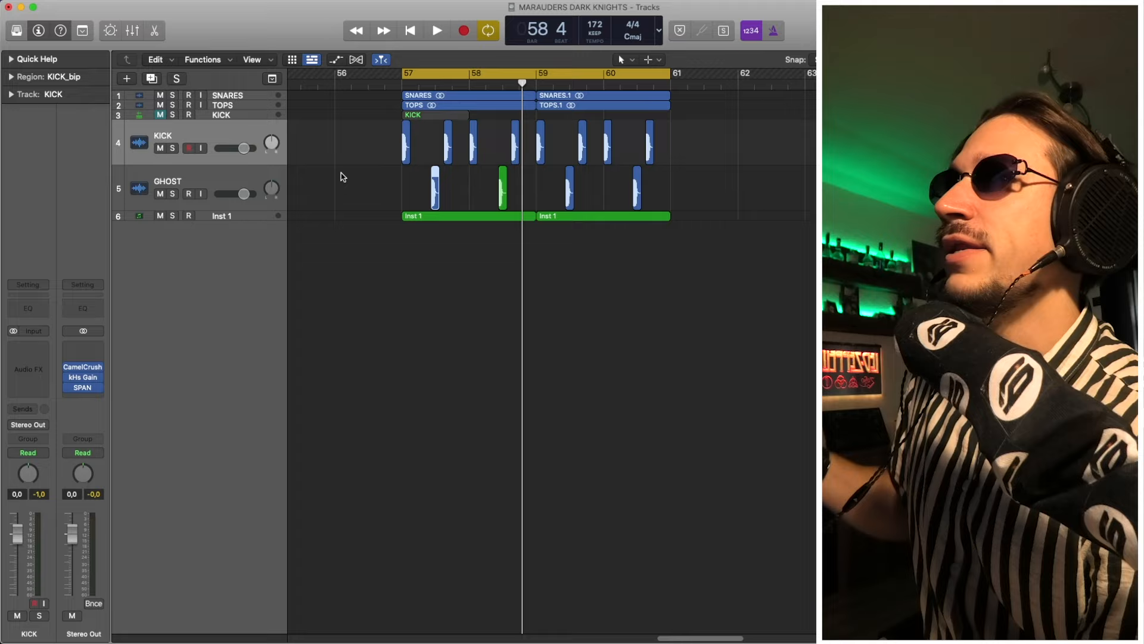
left_click(167, 181)
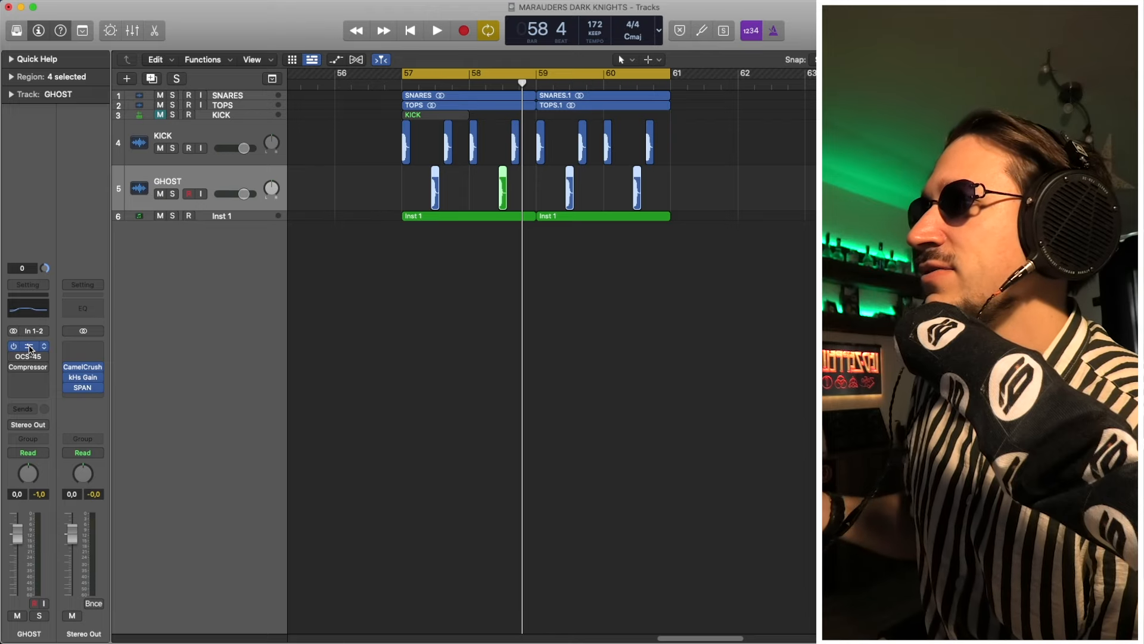
left_click(28, 346)
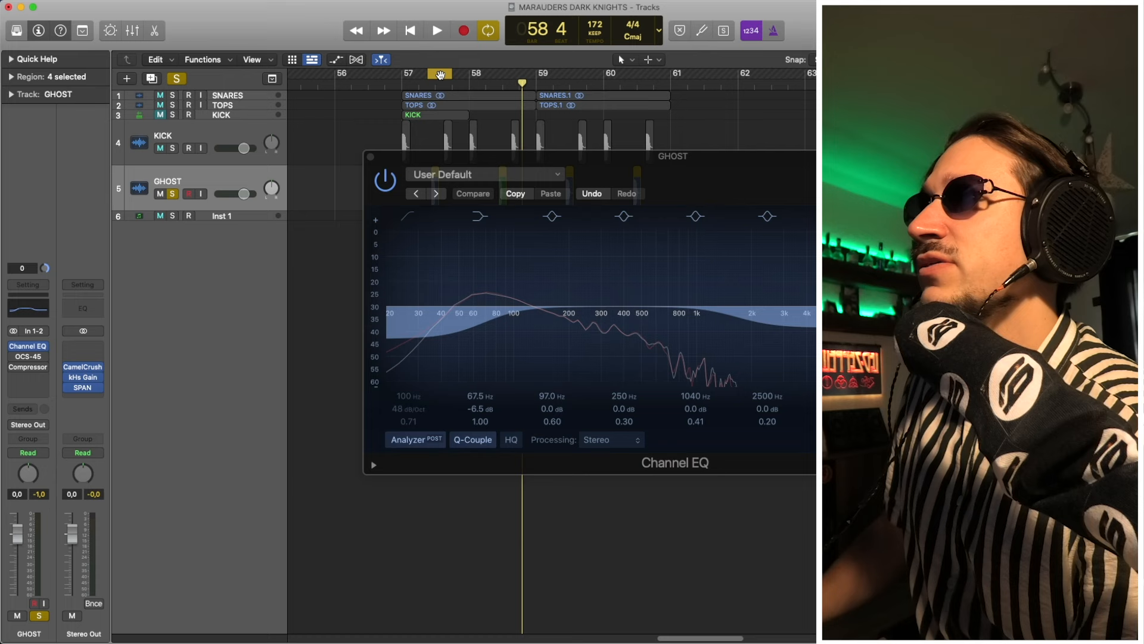
Audition the soloed ghost kick through the expanded Channel EQ, close it, then open OCS-45.
left_click(479, 216)
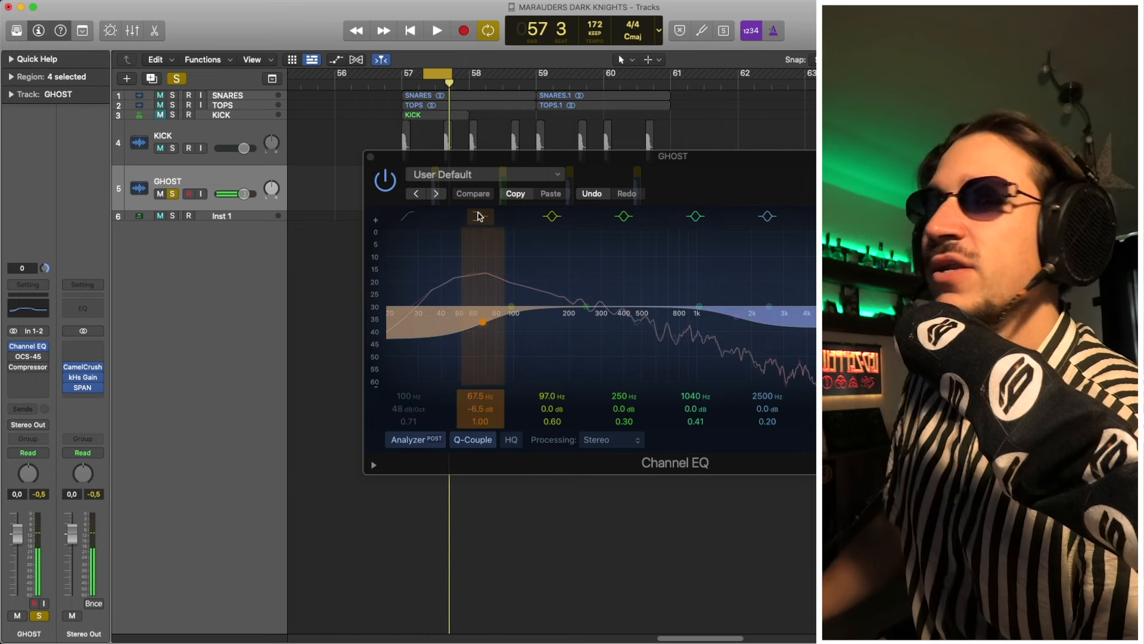
left_click(472, 193)
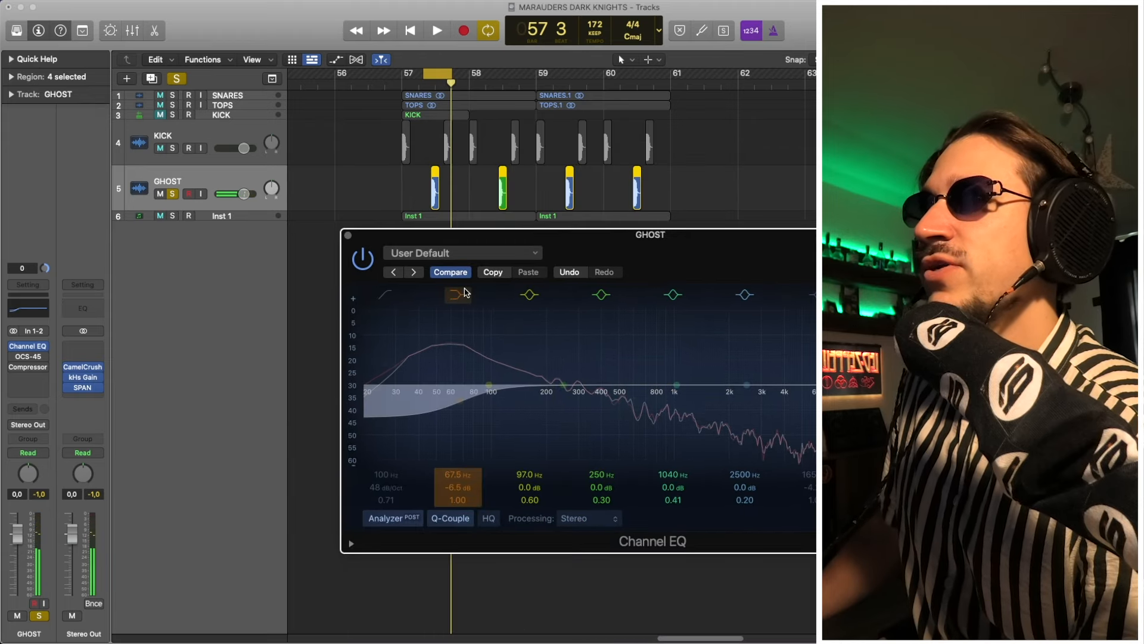
left_click(436, 30)
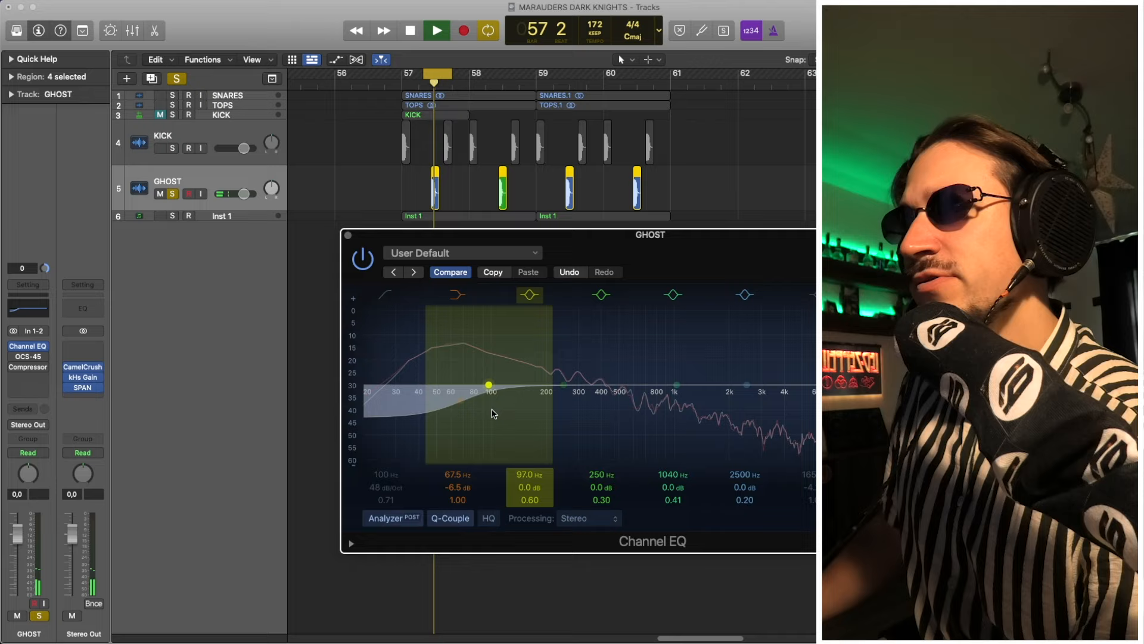
left_click(409, 30)
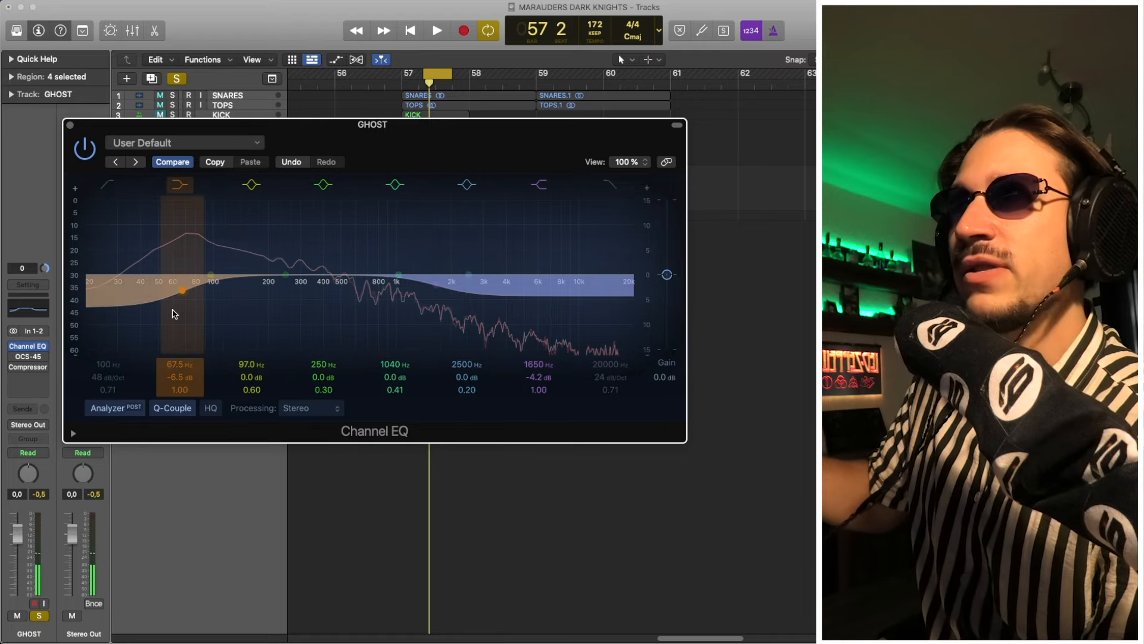
left_click(466, 184)
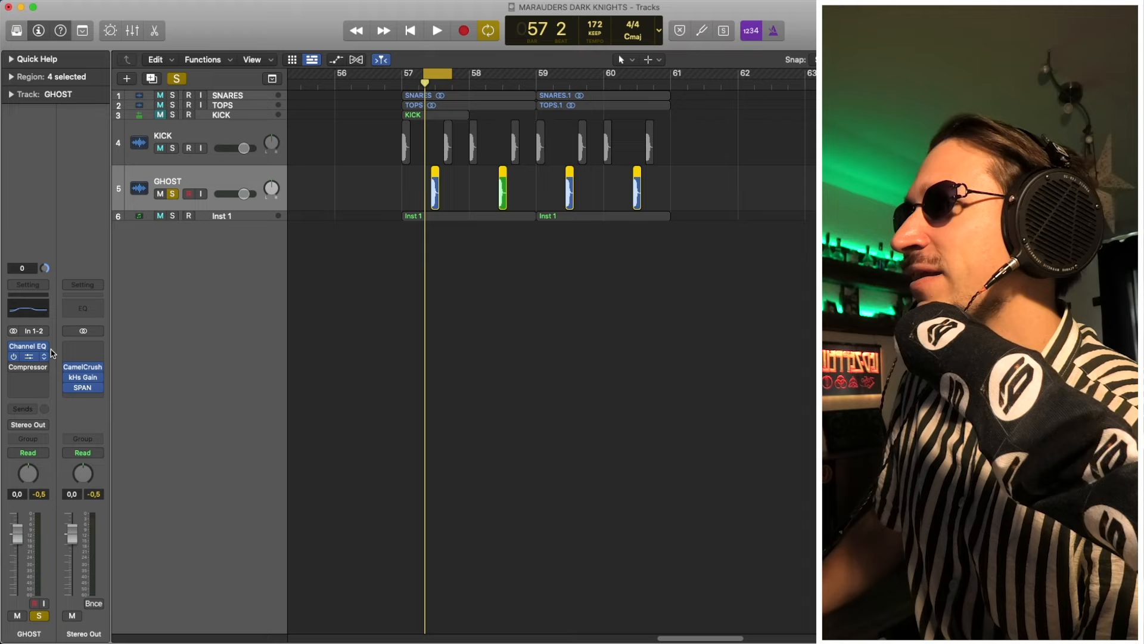
left_click(26, 356)
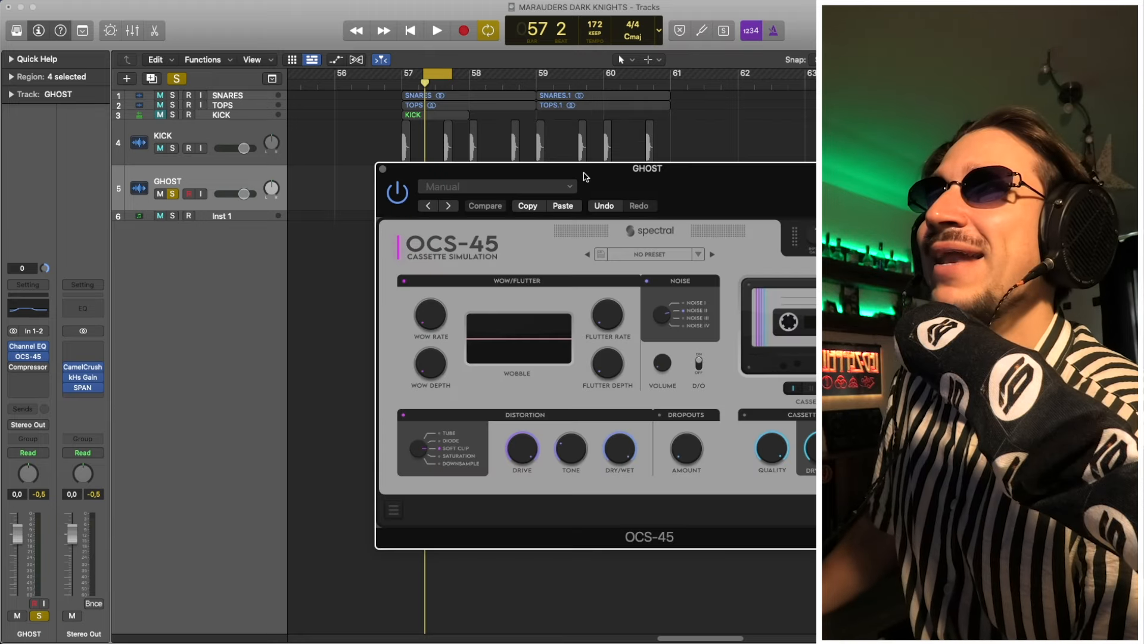
Play the ghost kick through the OCS-45 cassette effect, then stop and close the plug-in.
left_click(436, 30)
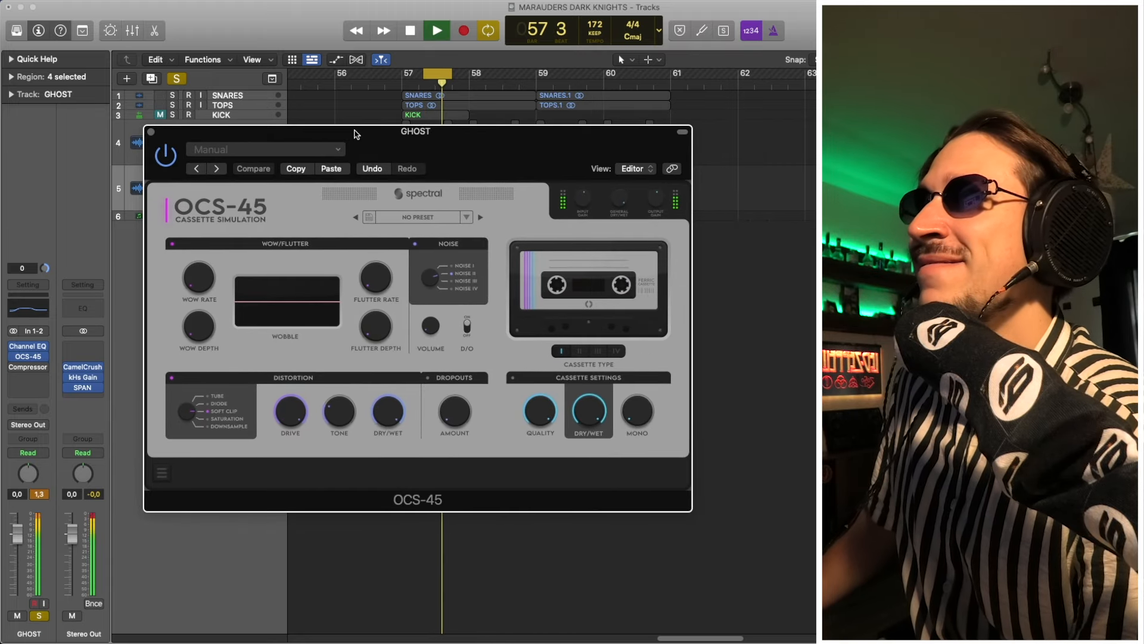
left_click(411, 31)
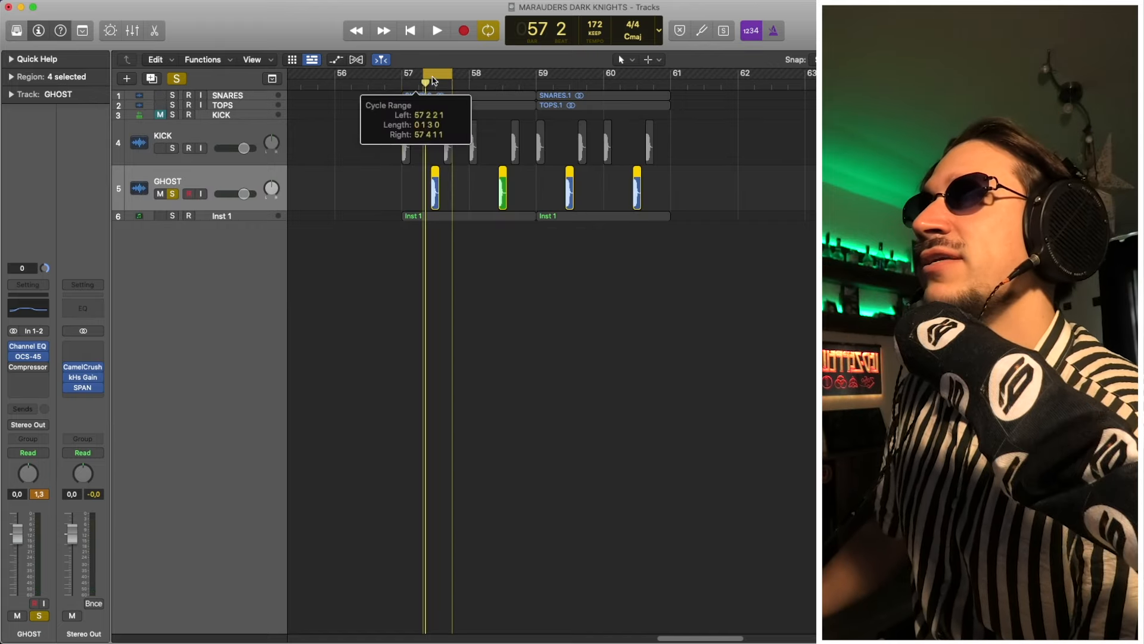
Set the GHOST fader to -5.6 dB, unsolo it, and play the full loop.
left_click(436, 30)
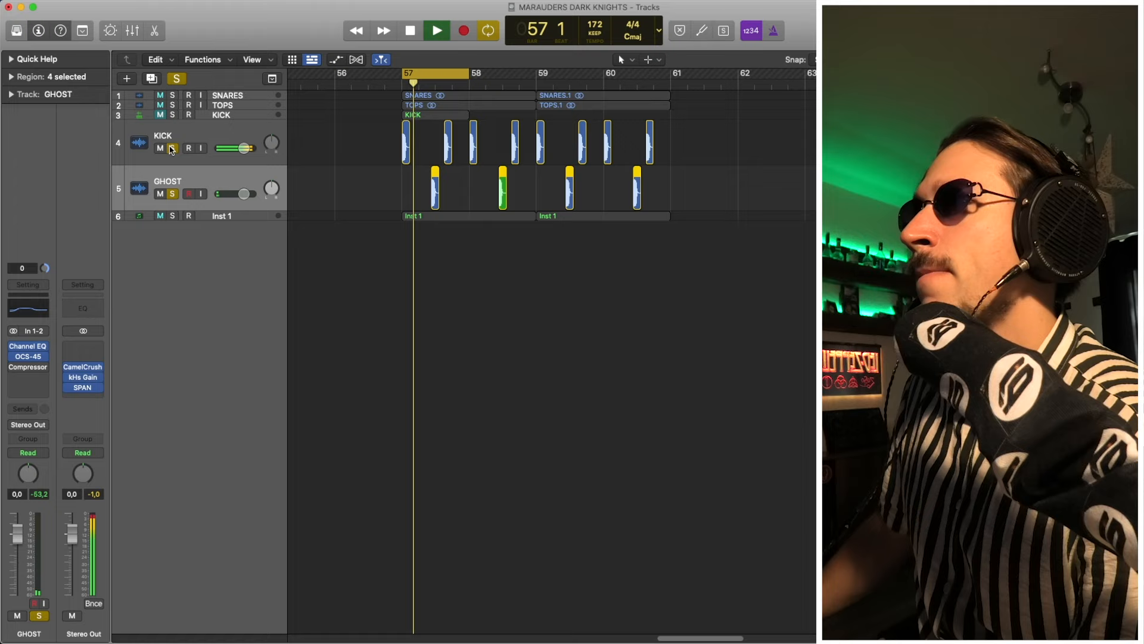
left_click(410, 30)
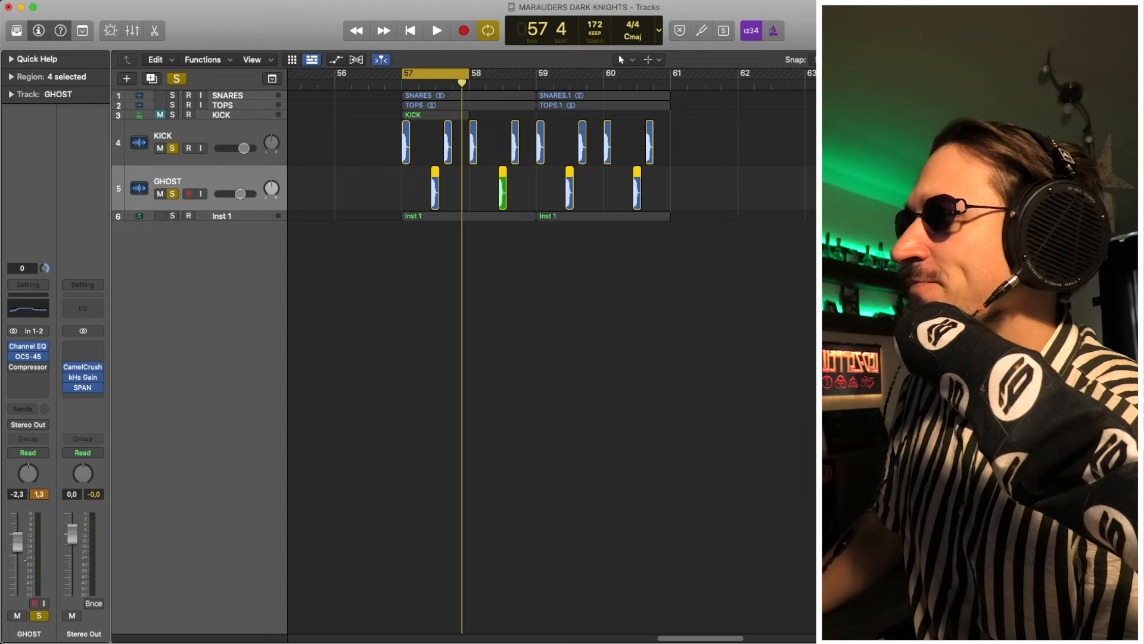
left_click(437, 30)
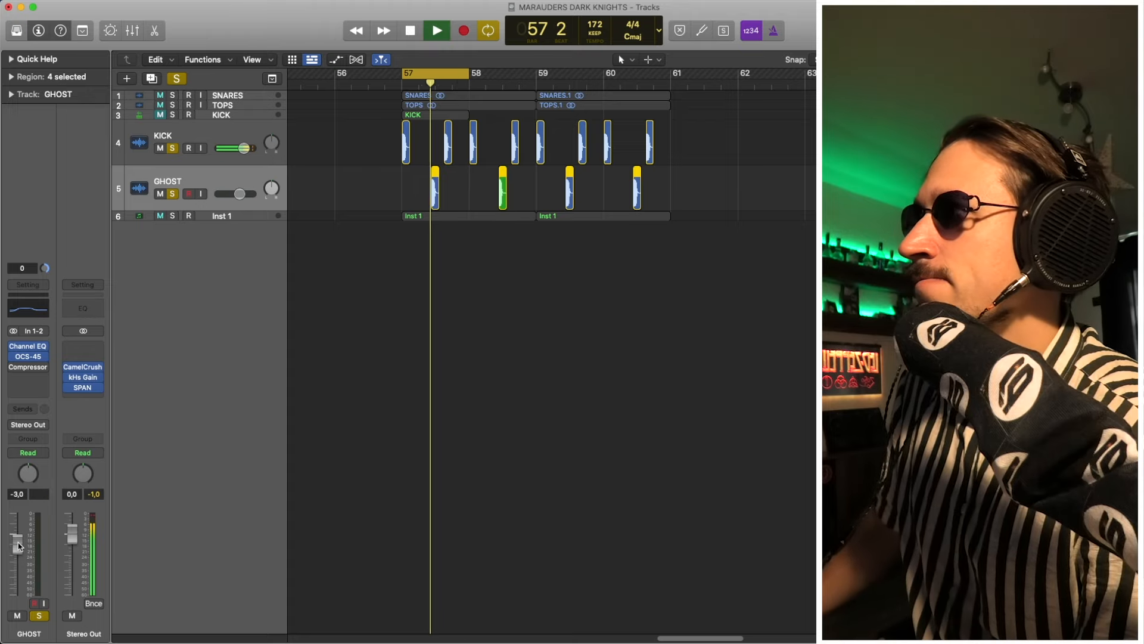
left_click(437, 30)
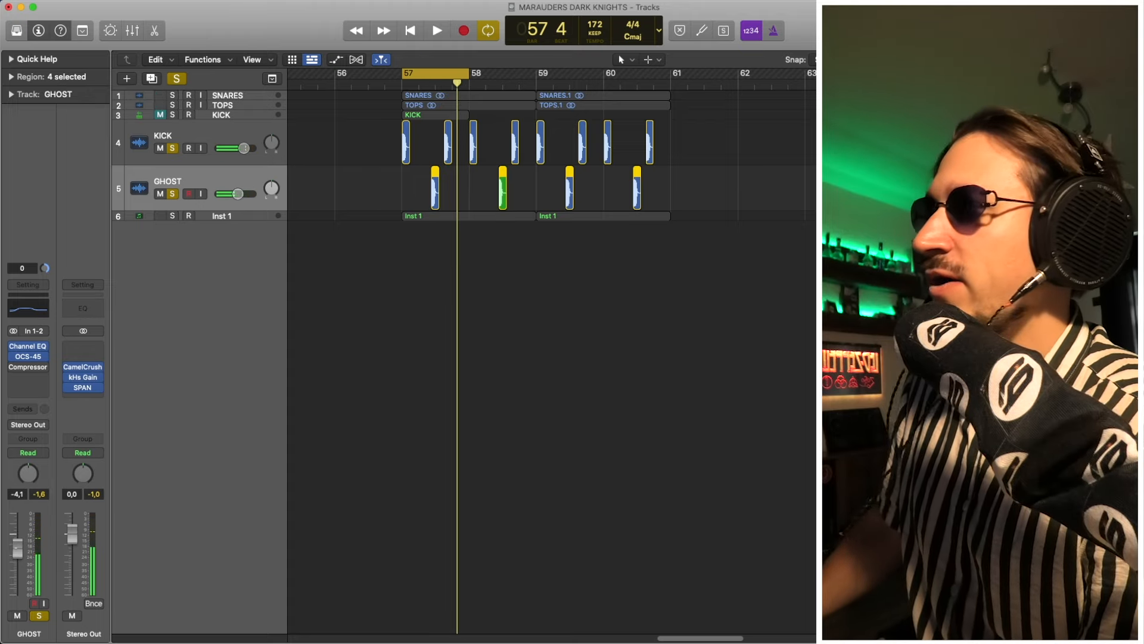
left_click(436, 31)
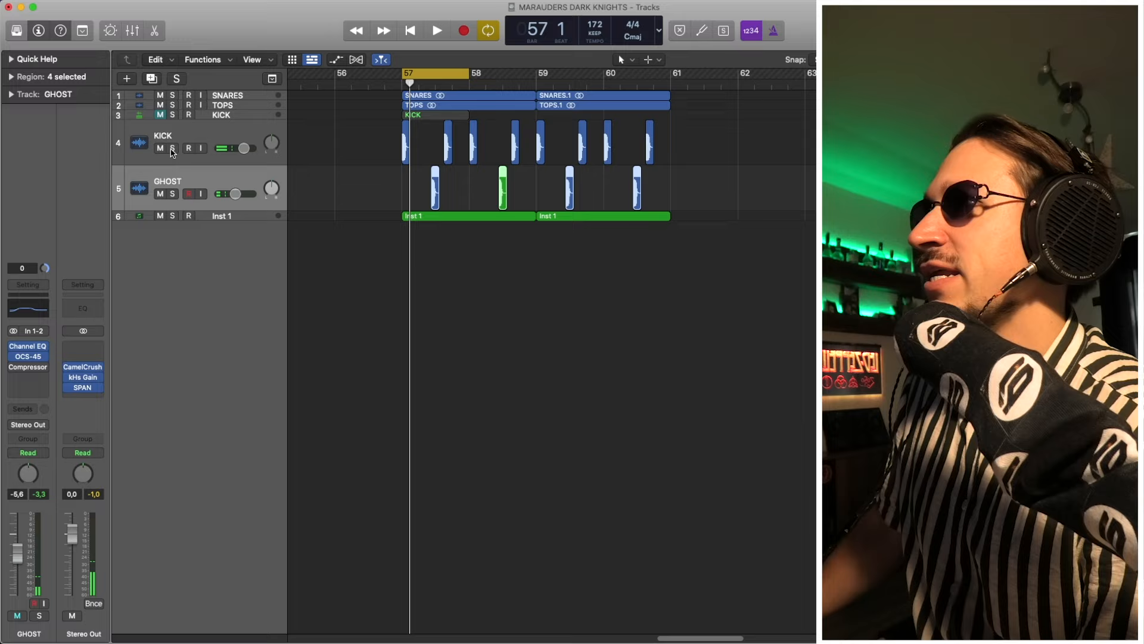
left_click(436, 31)
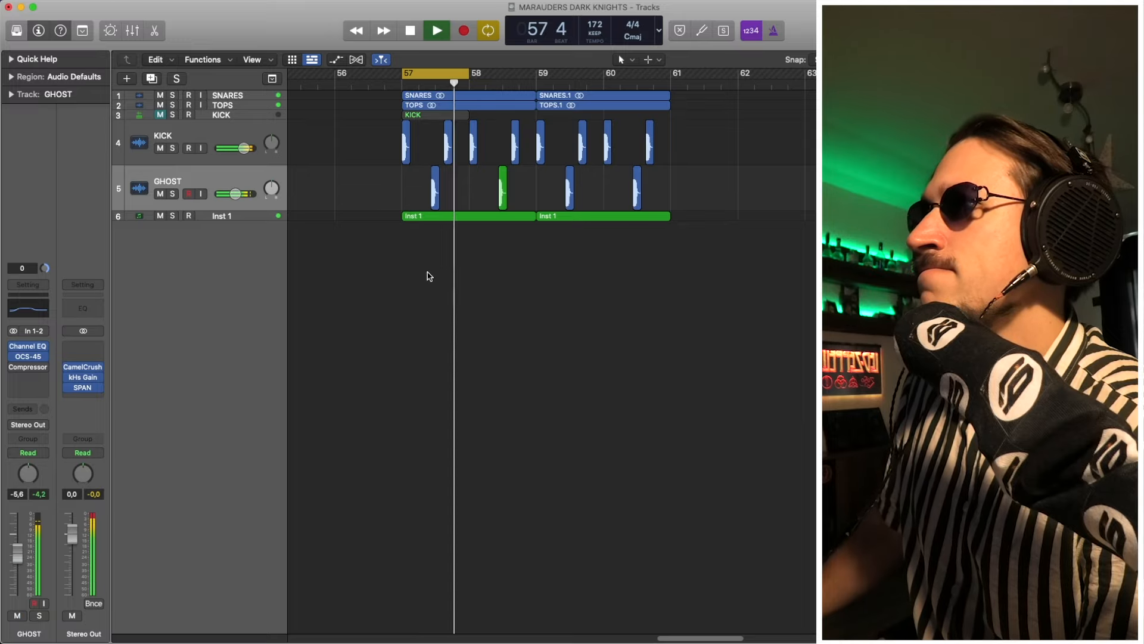
left_click(409, 30)
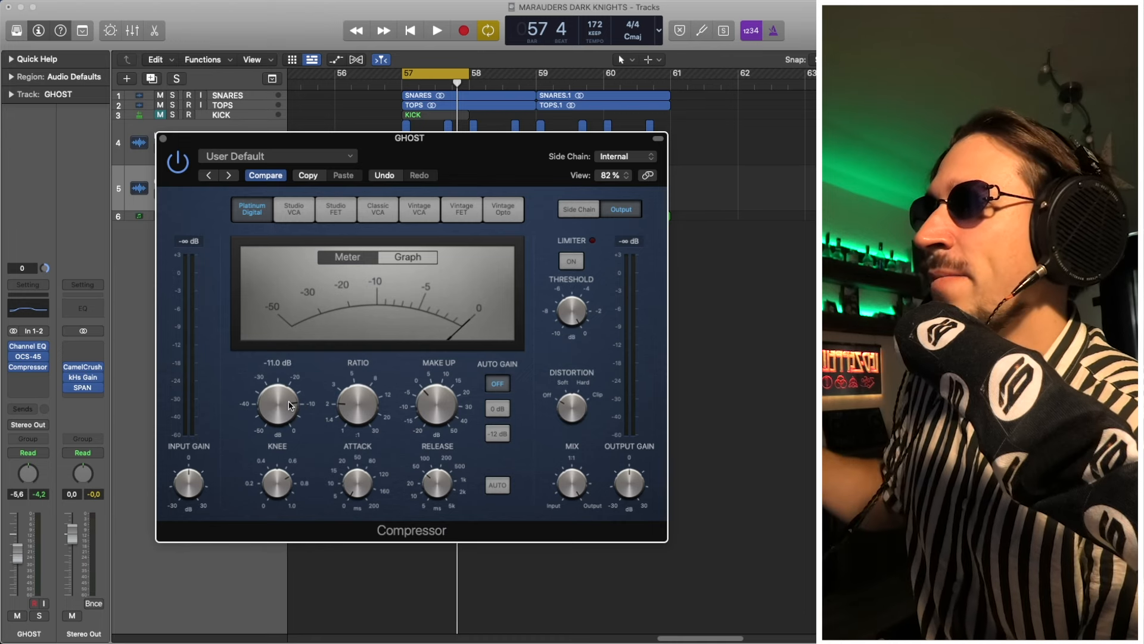
Set the GHOST Compressor threshold to -8 dB and close the plug-in window.
left_click_drag(276, 403, 288, 397)
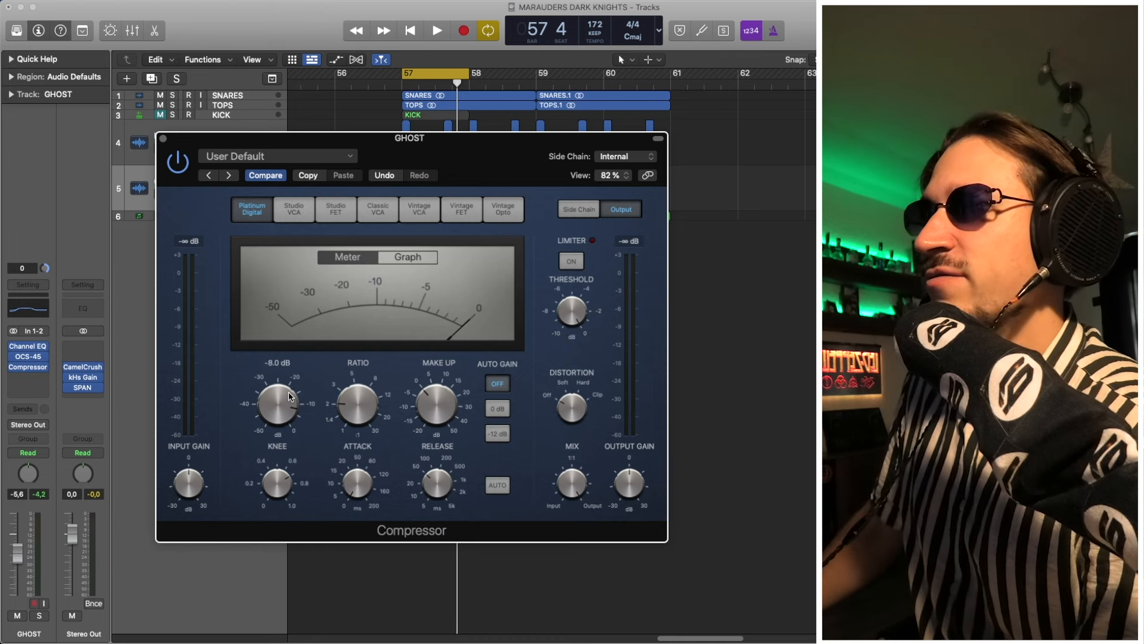
left_click(436, 31)
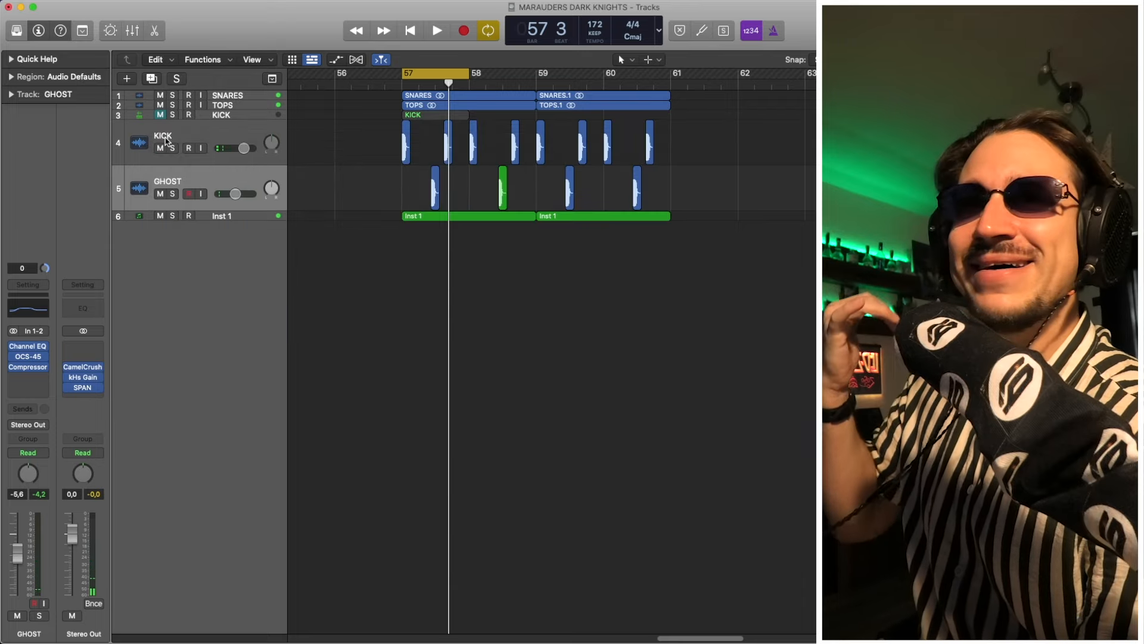
mouse_move(163, 140)
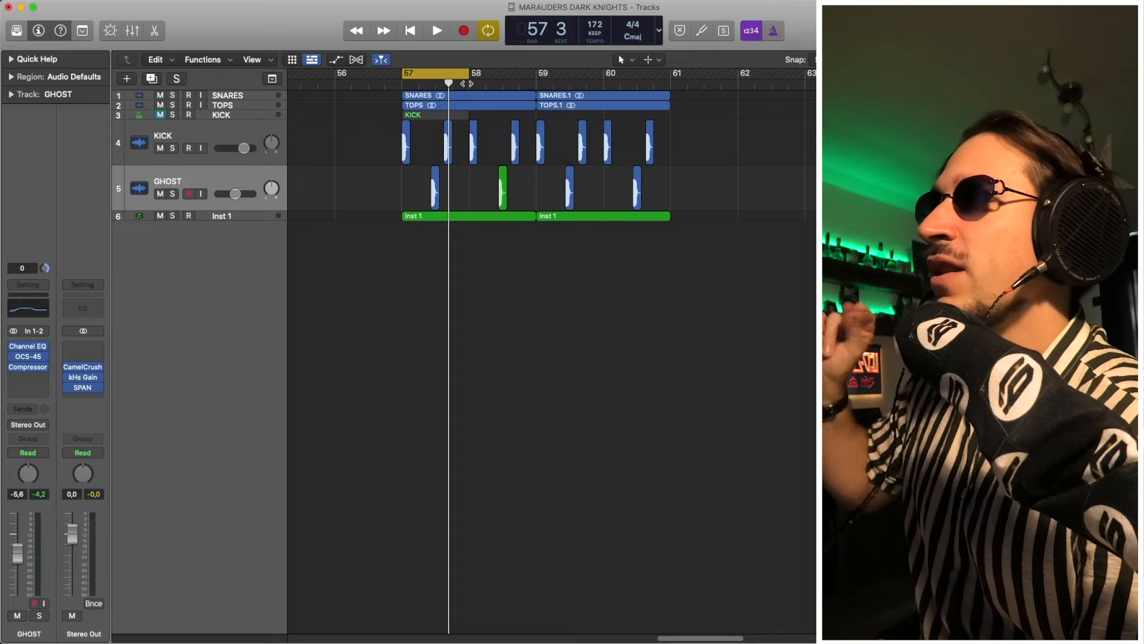
Solo GHOST and play the ghost kick by itself.
left_click_drag(449, 80, 536, 80)
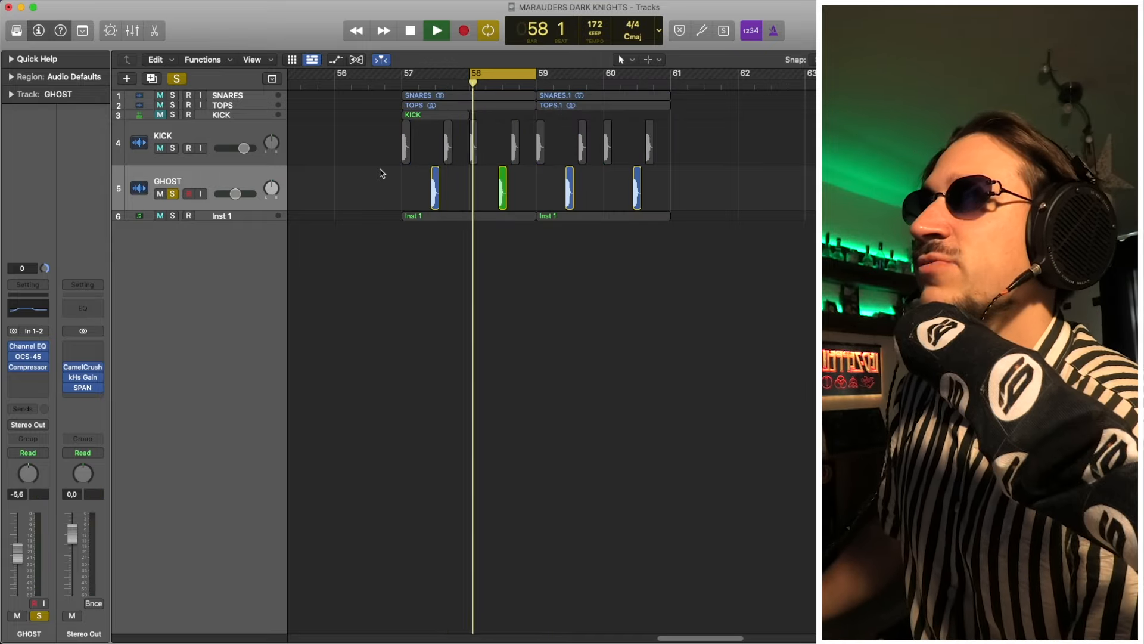
left_click(436, 30)
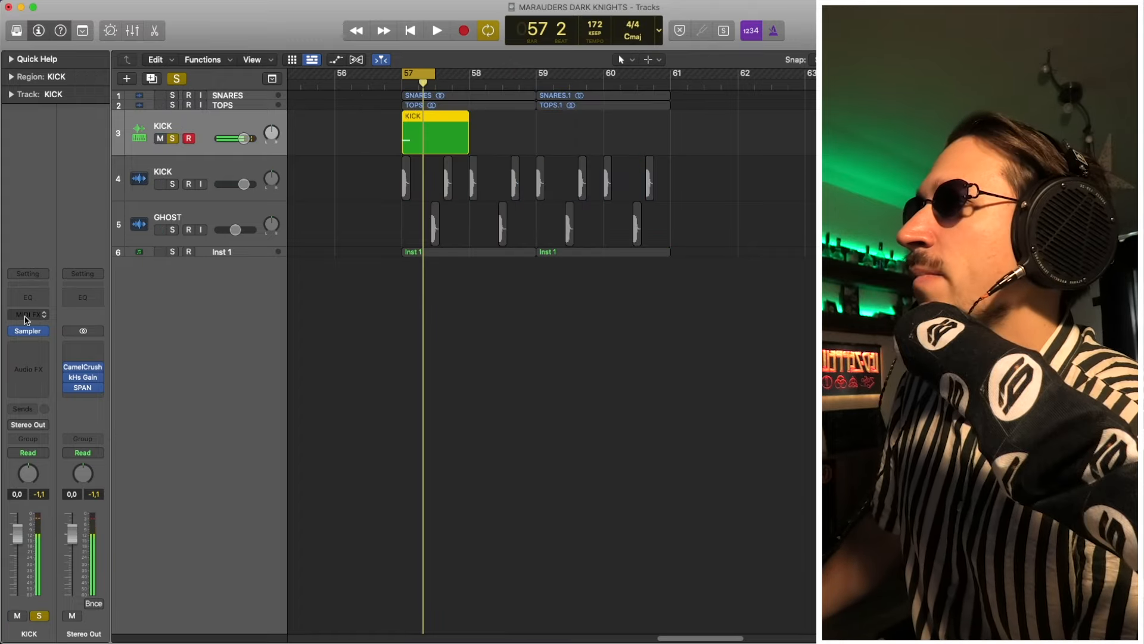
Delete the Sampler-based KICK software instrument track.
left_click(28, 330)
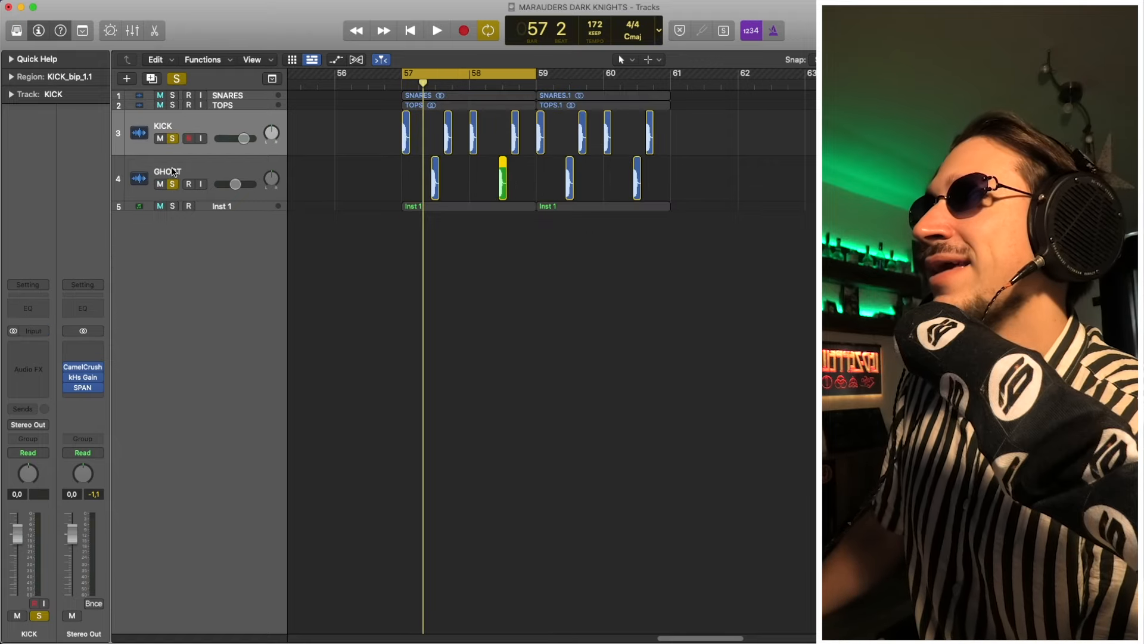
Clear all solos and collapse the five tracks to thin rows across bars 57–61.
left_click(436, 30)
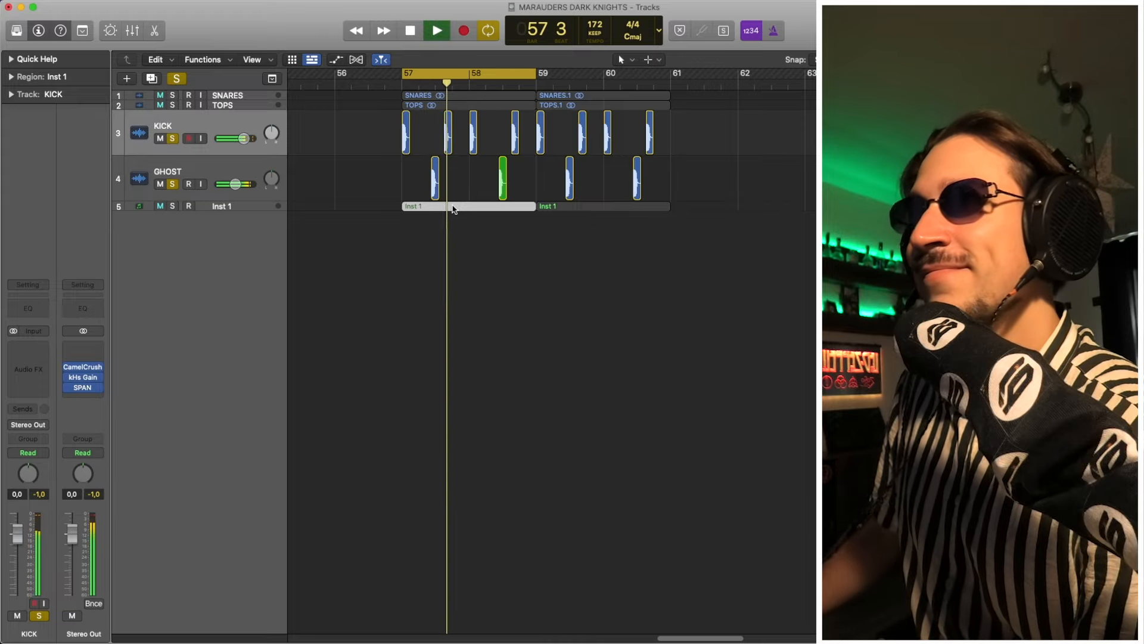
left_click(437, 30)
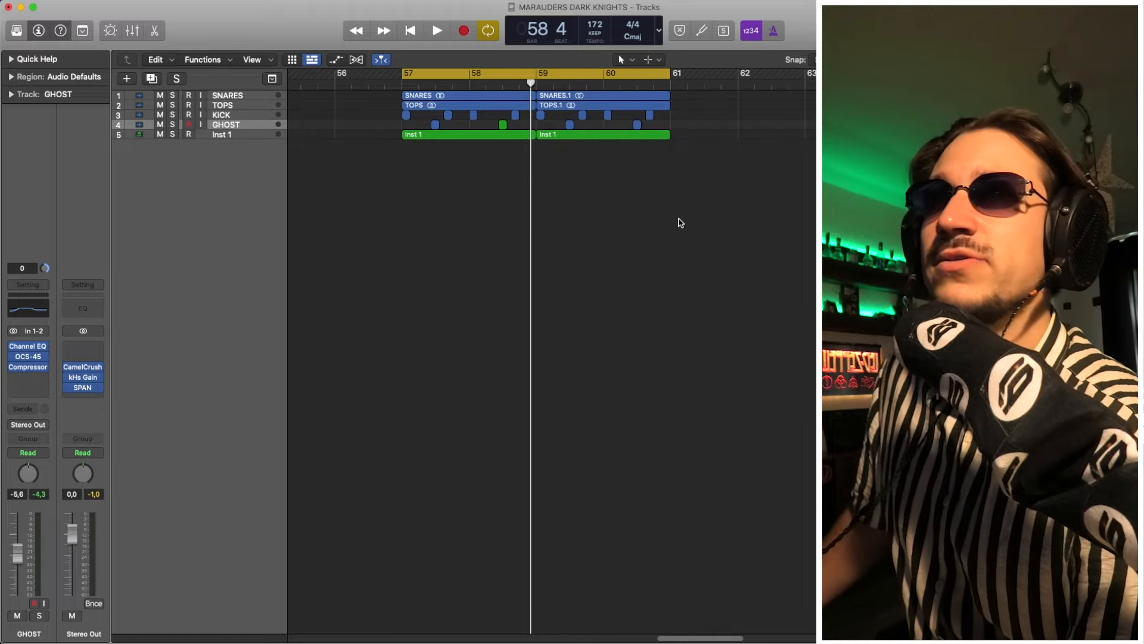
left_click(436, 30)
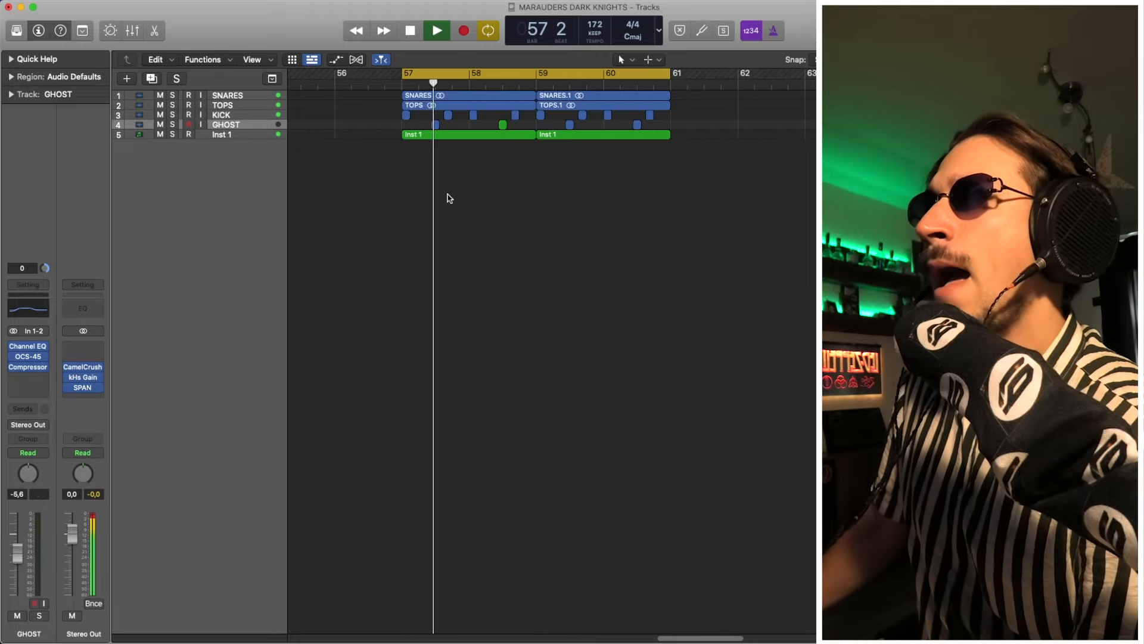
left_click(435, 30)
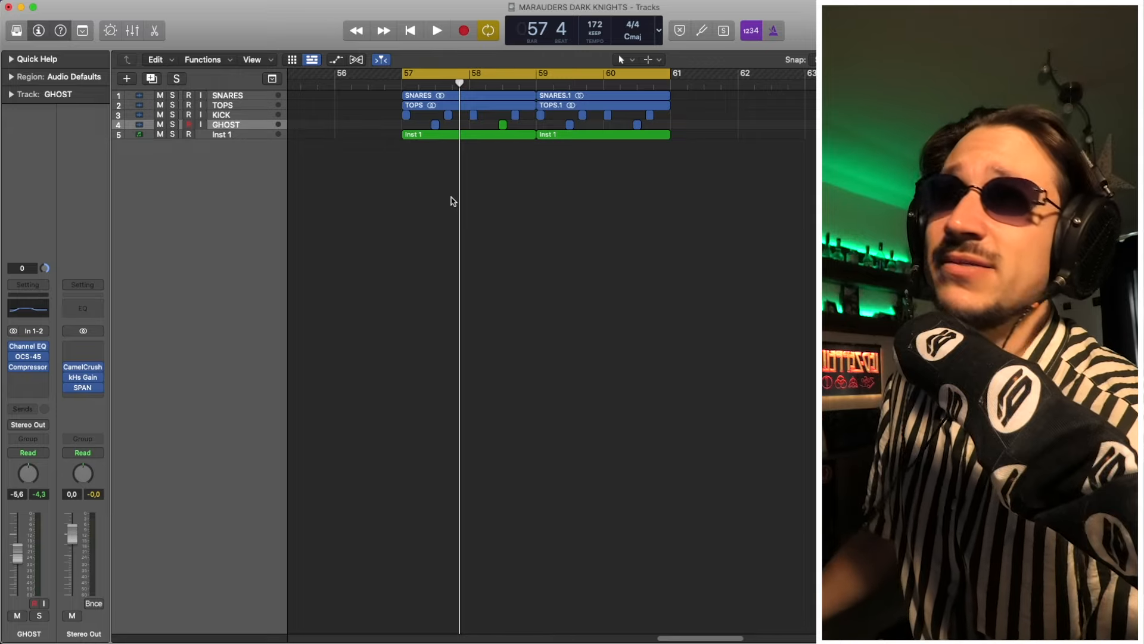
mouse_move(327, 215)
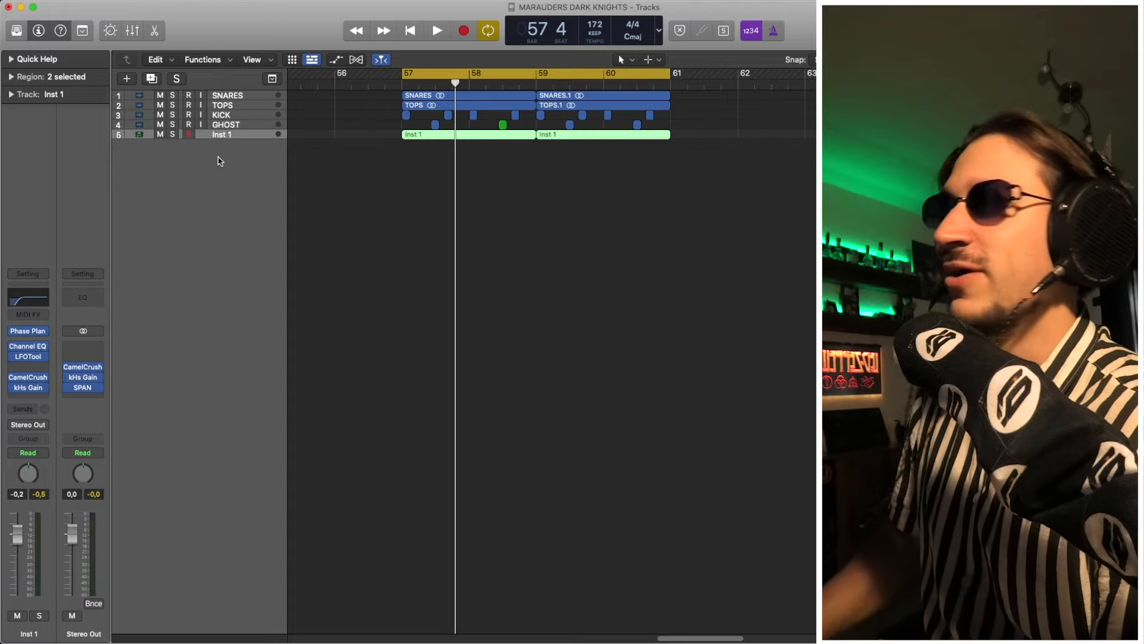
Select the GHOST track and, with the full loop playing, drop its fader to -5.9 dB.
left_click(189, 134)
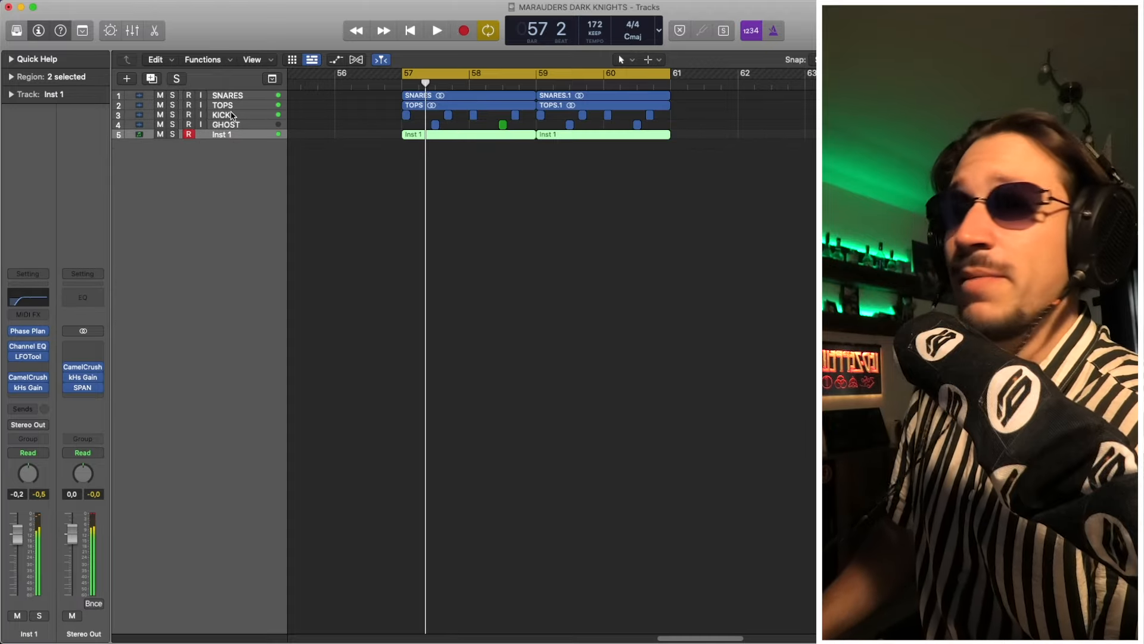
left_click(436, 30)
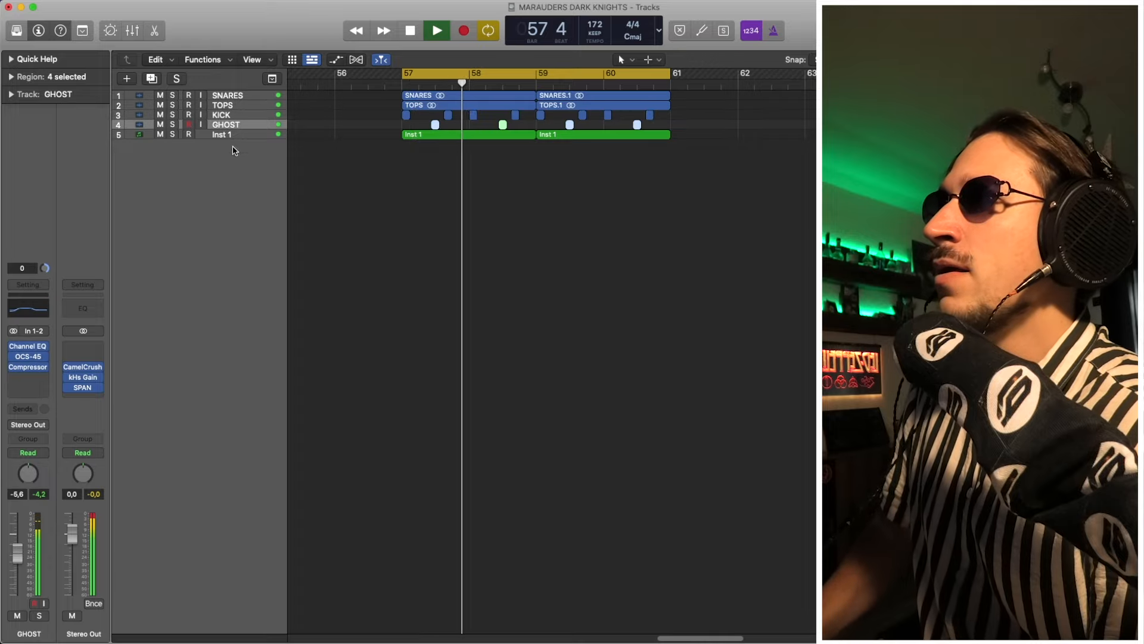
left_click(410, 30)
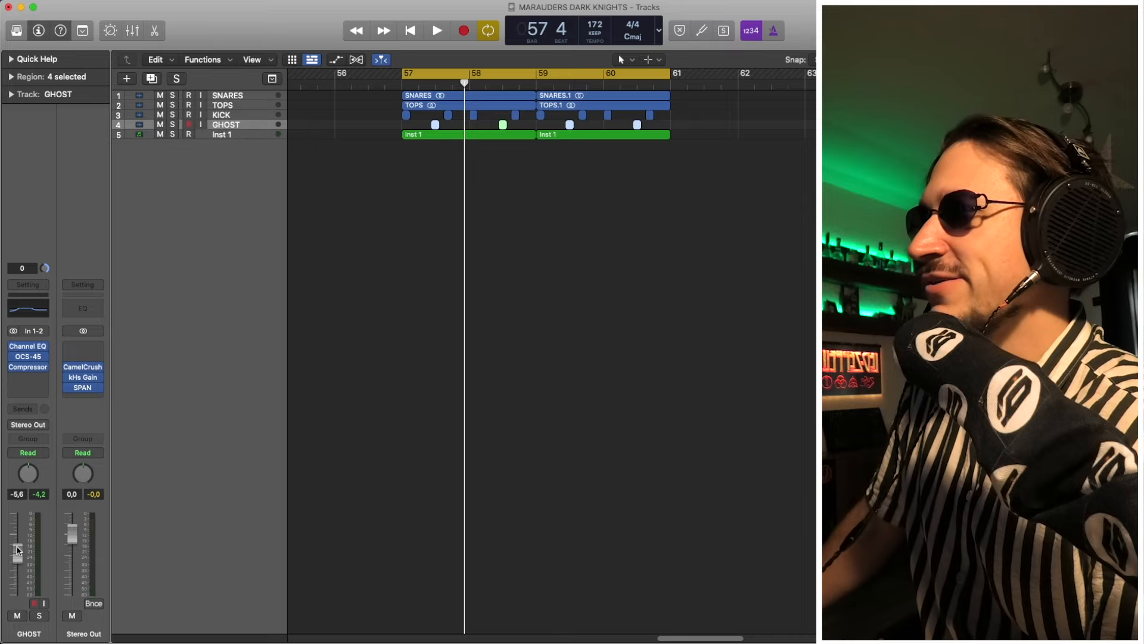
left_click(436, 30)
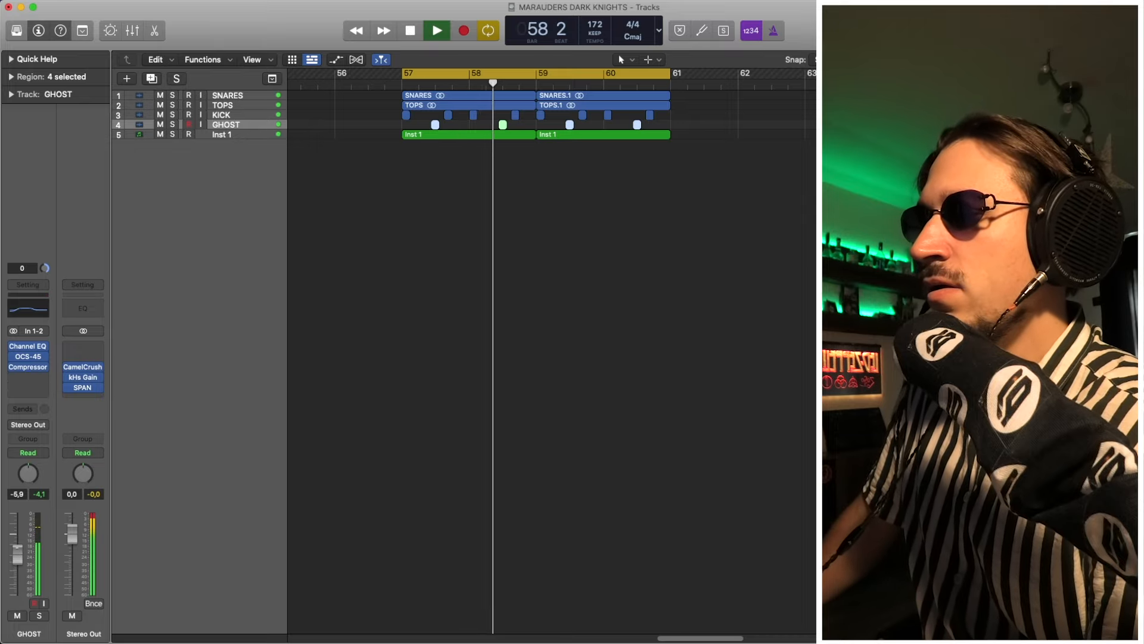